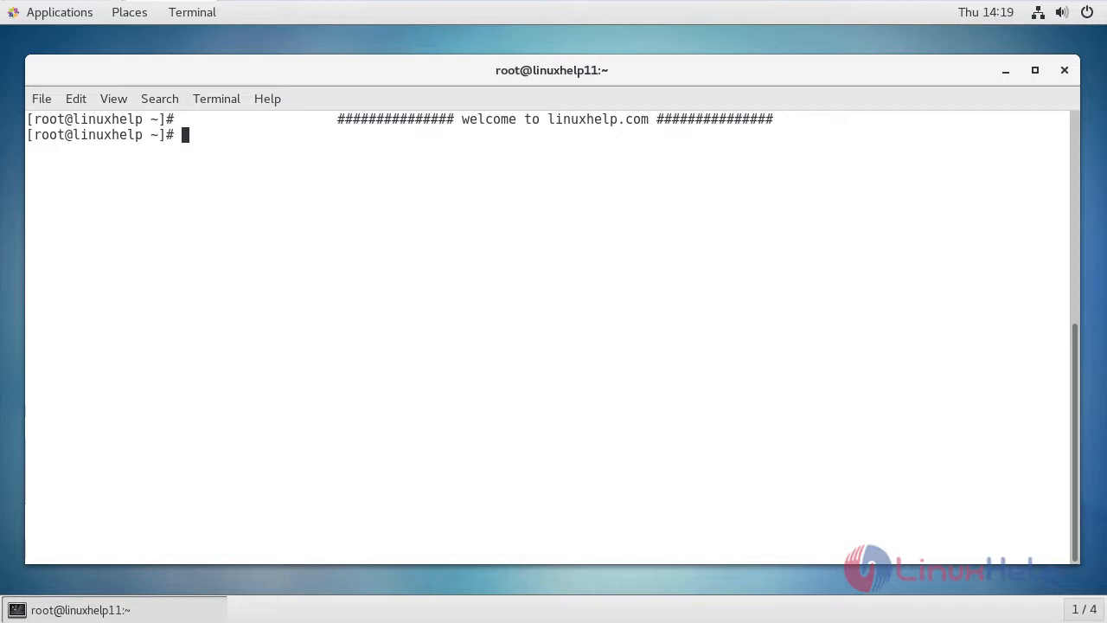
Run lsb_release, then lsb_release -a to list Linux Mint 18.3 Sylvia, codename sylvia
key("Return")
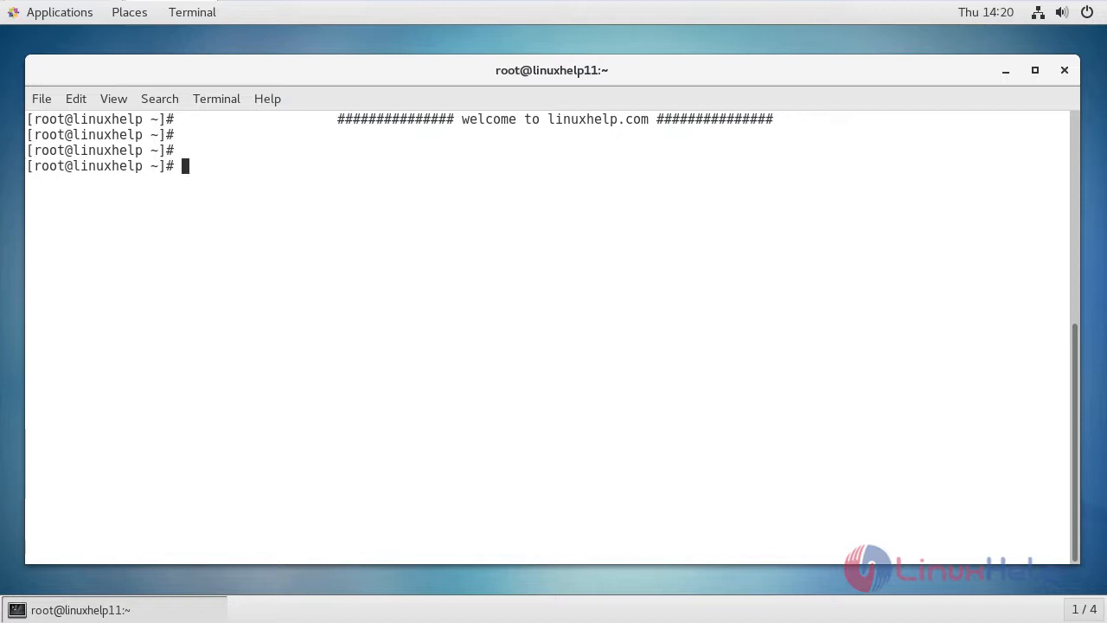
mouse_move(263, 342)
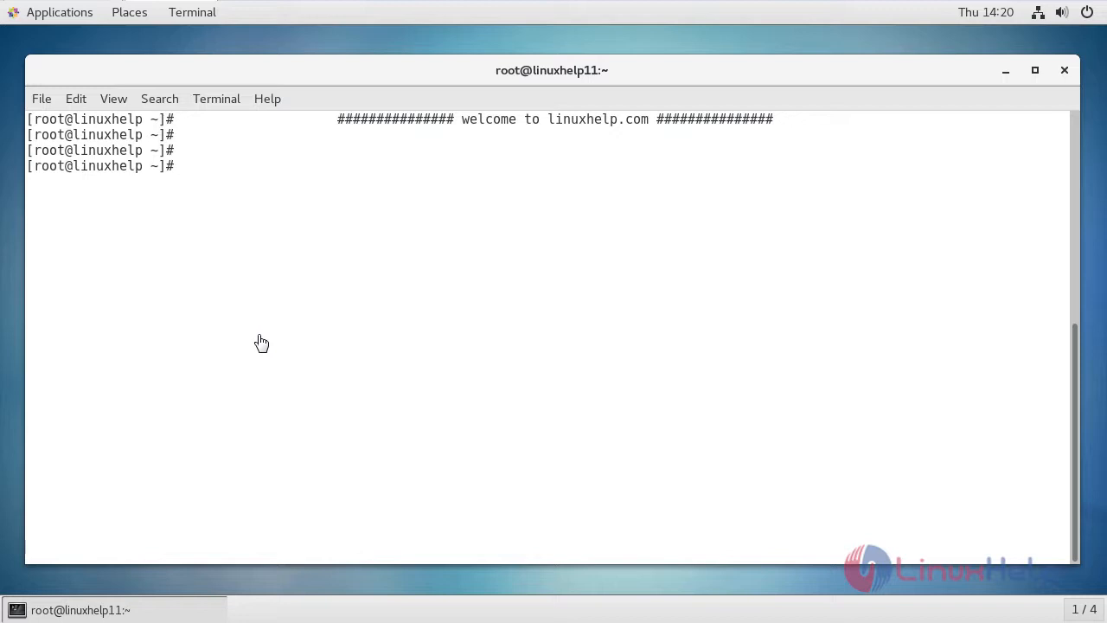
mouse_move(340, 484)
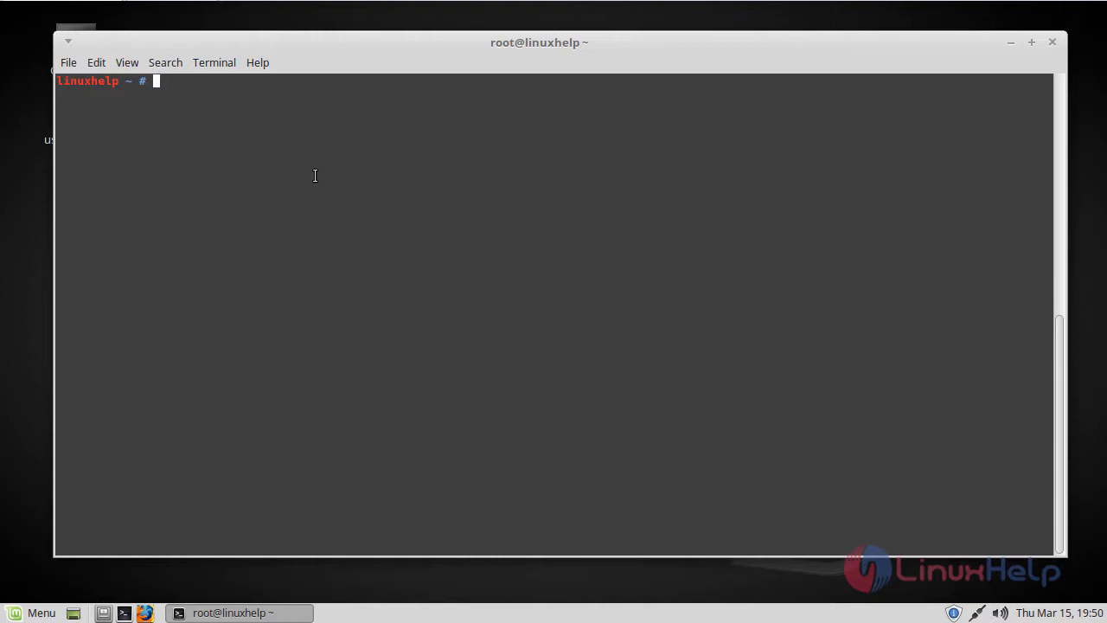
type("lsb_)")
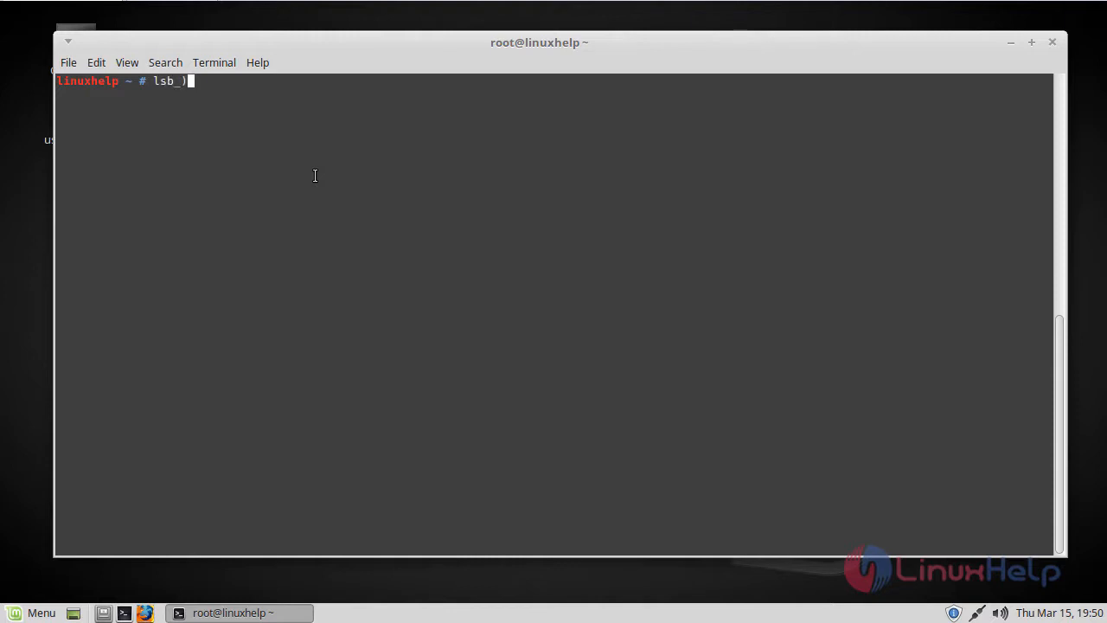
type("rele")
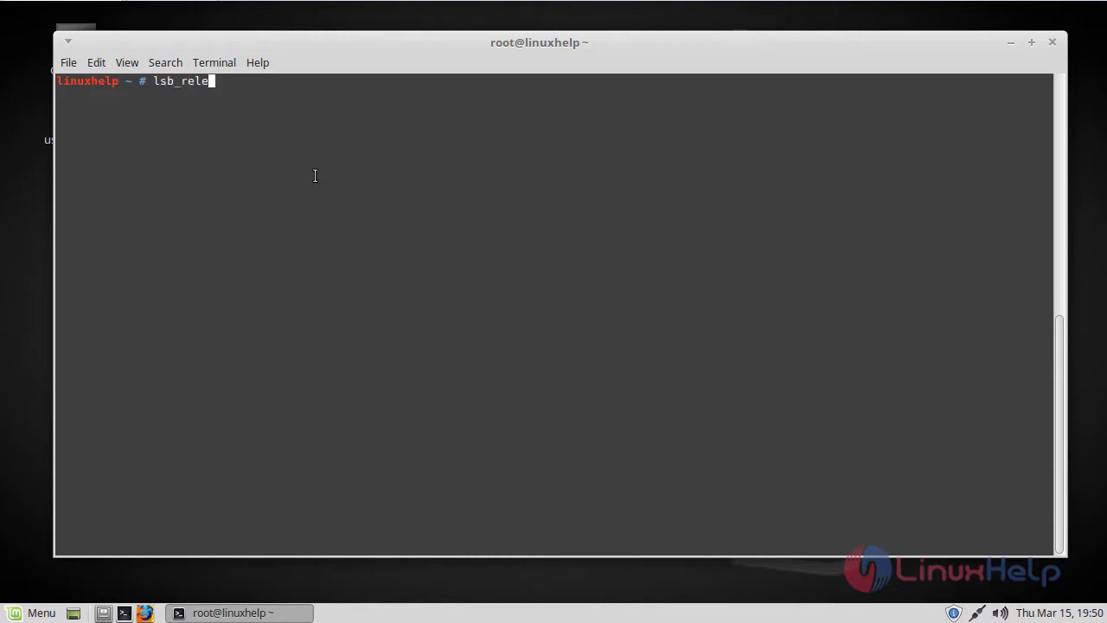
key("Return")
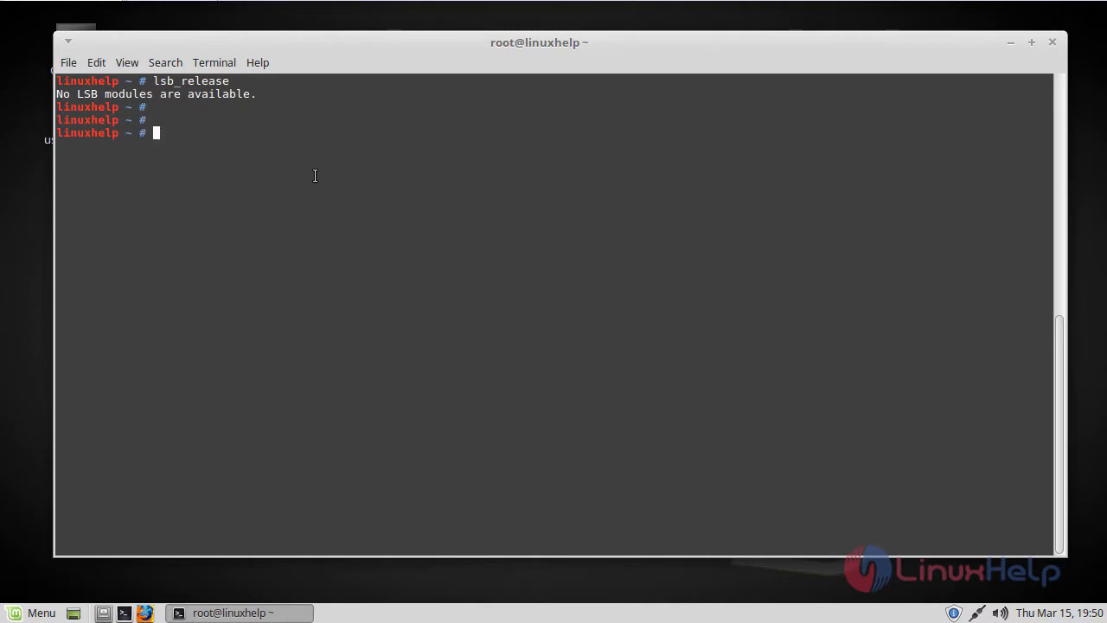
type("lsb")
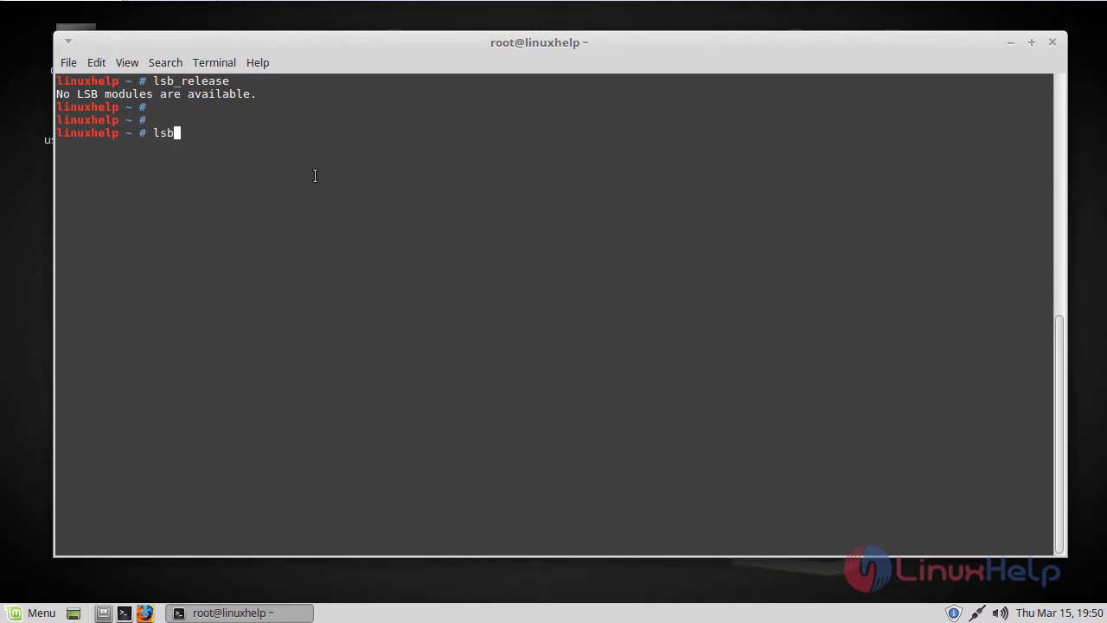
type("_release -a")
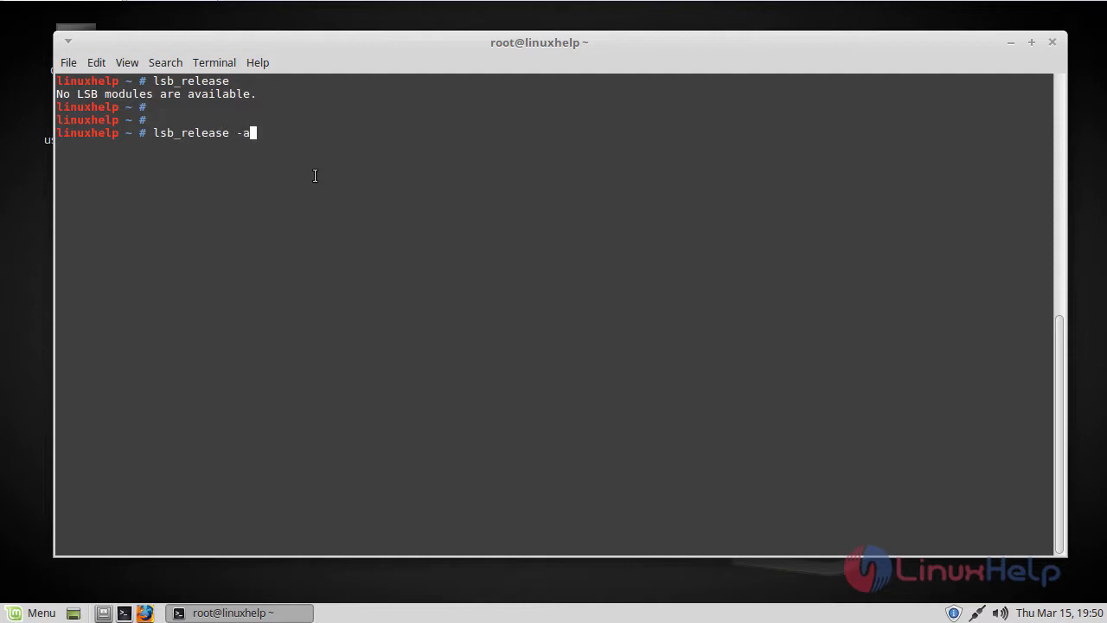
key("Return")
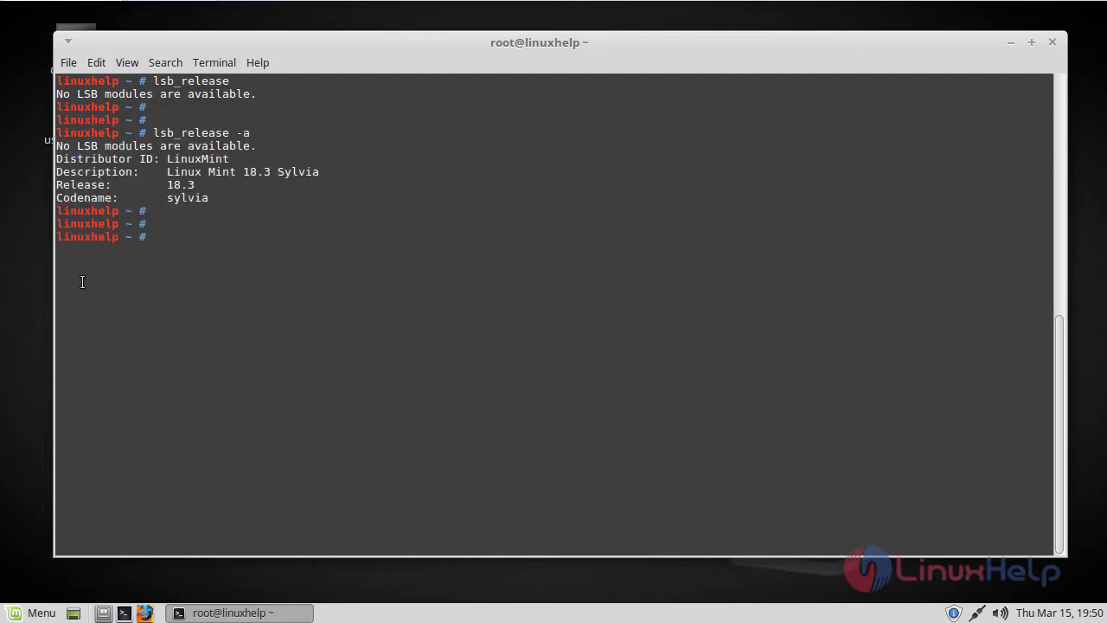
mouse_move(145, 177)
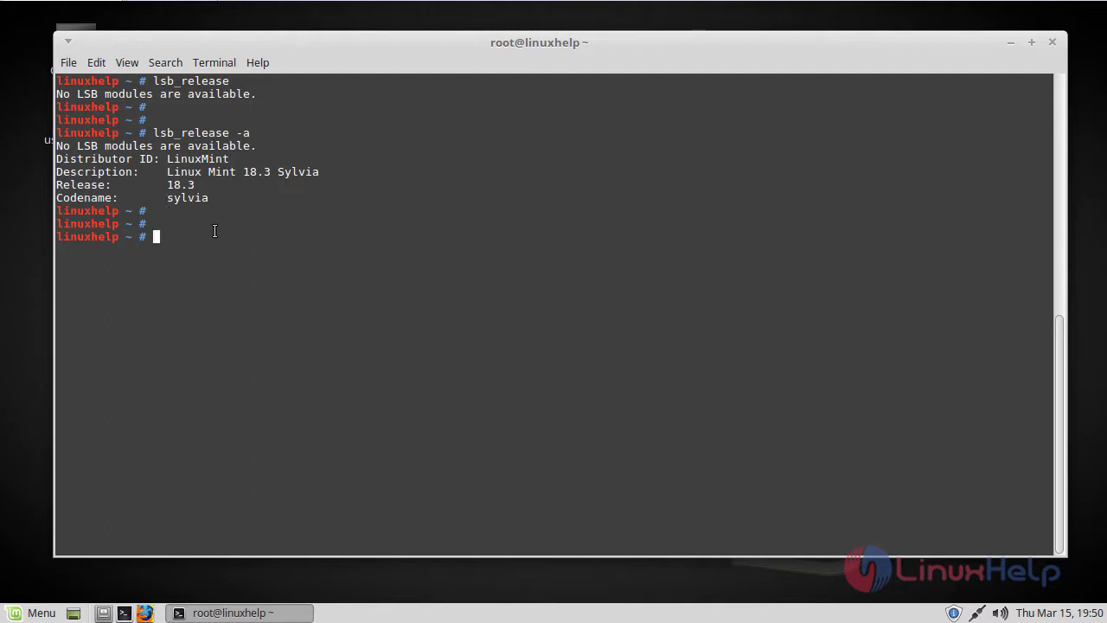
mouse_move(207, 212)
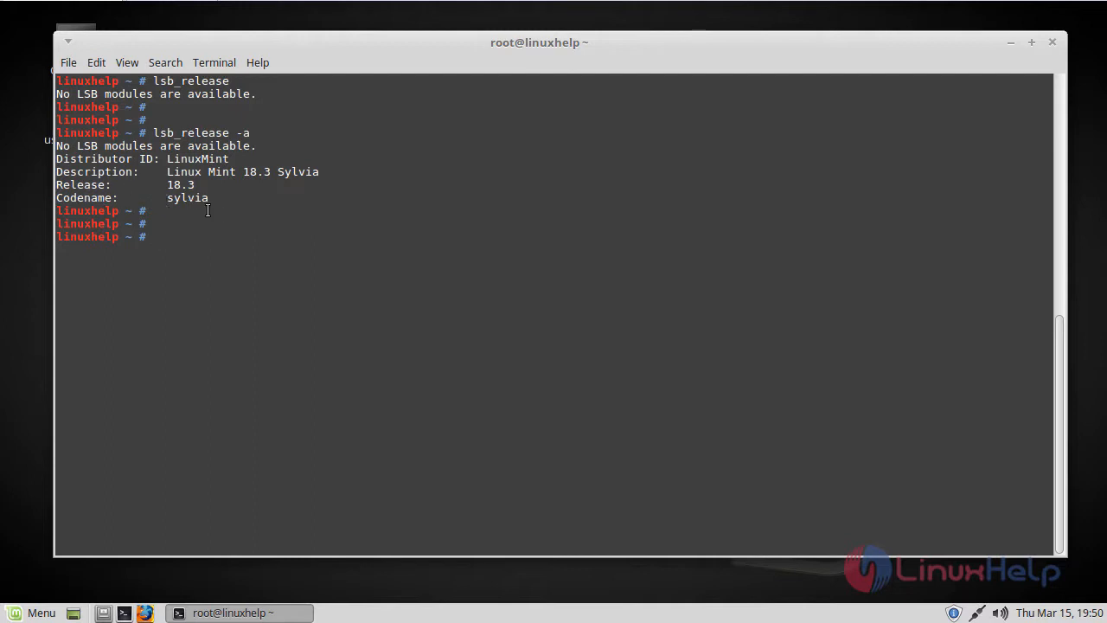
mouse_move(230, 249)
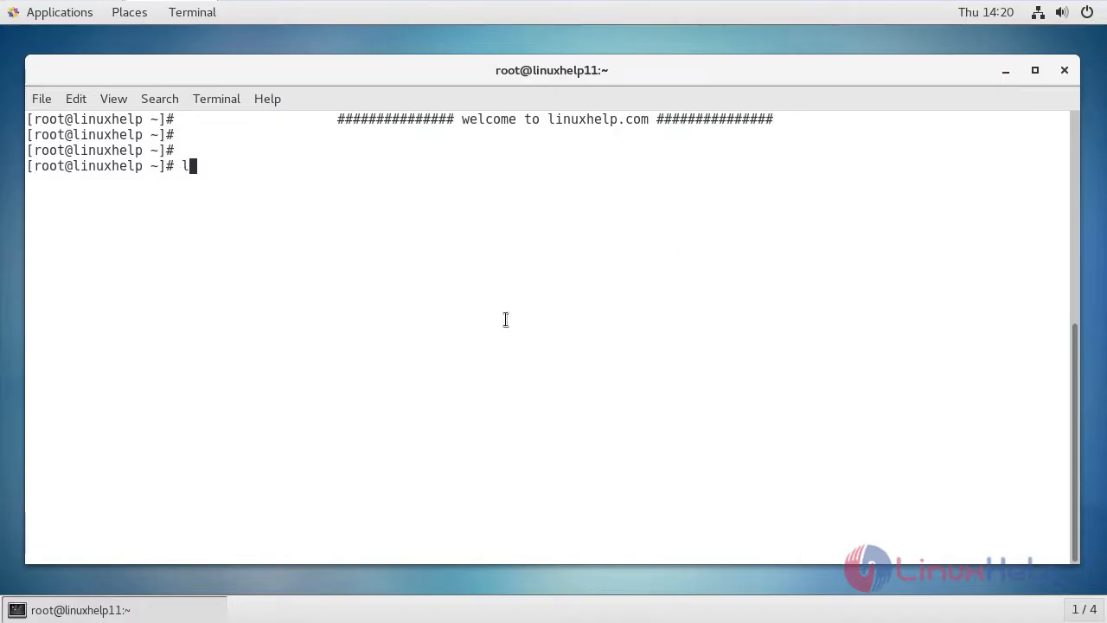
Run lsb_release on the CentOS box, getting 'command not found', and return to a fresh prompt
type("sb_rele")
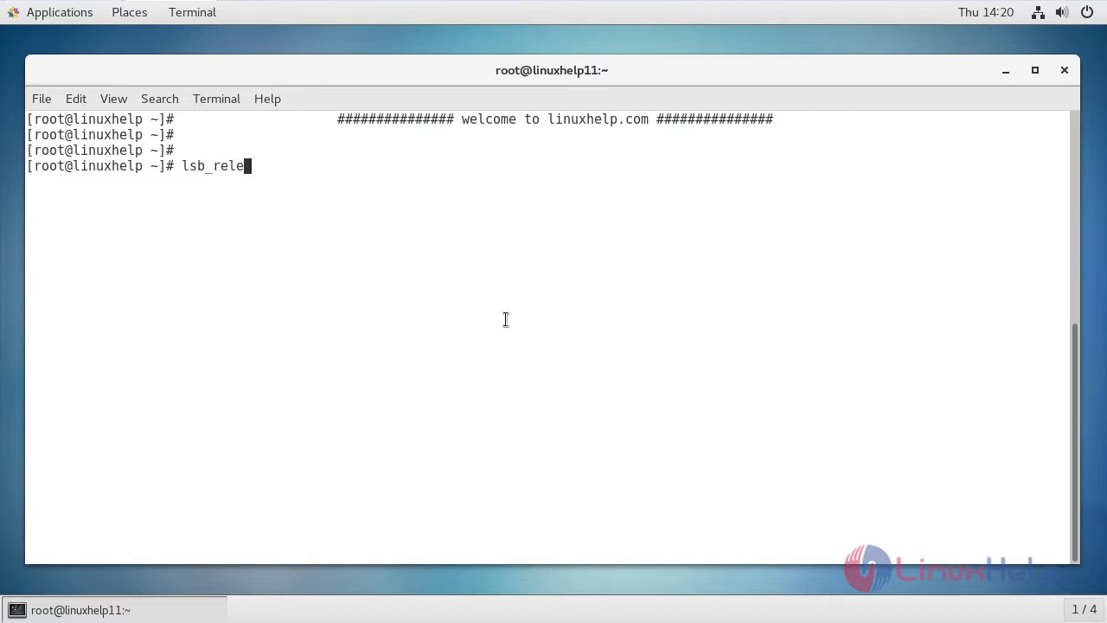
key("Return")
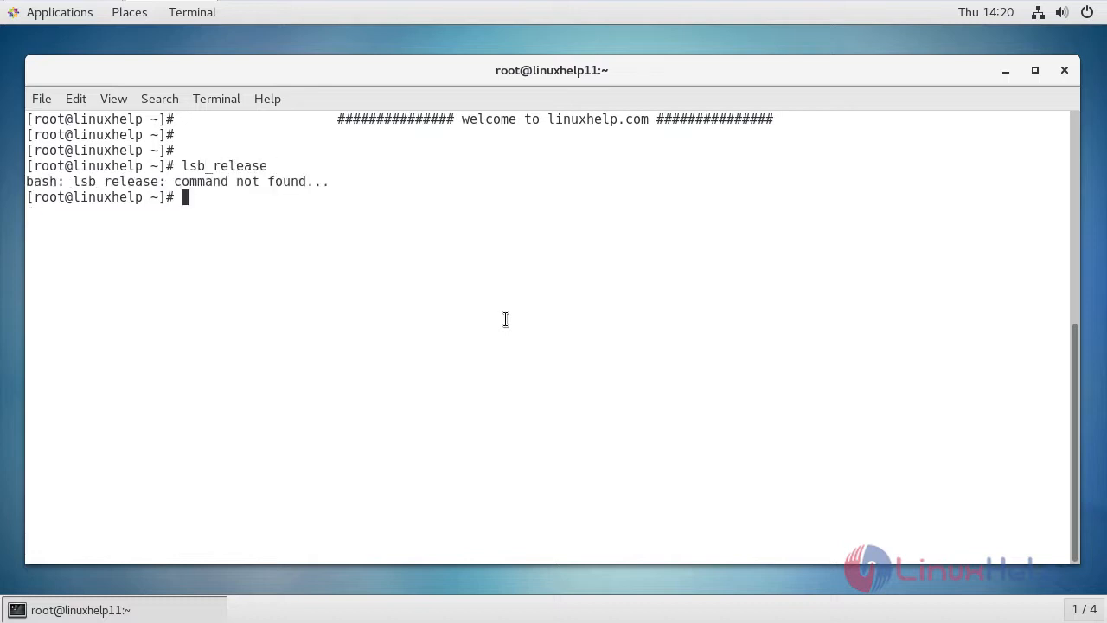
key("Return")
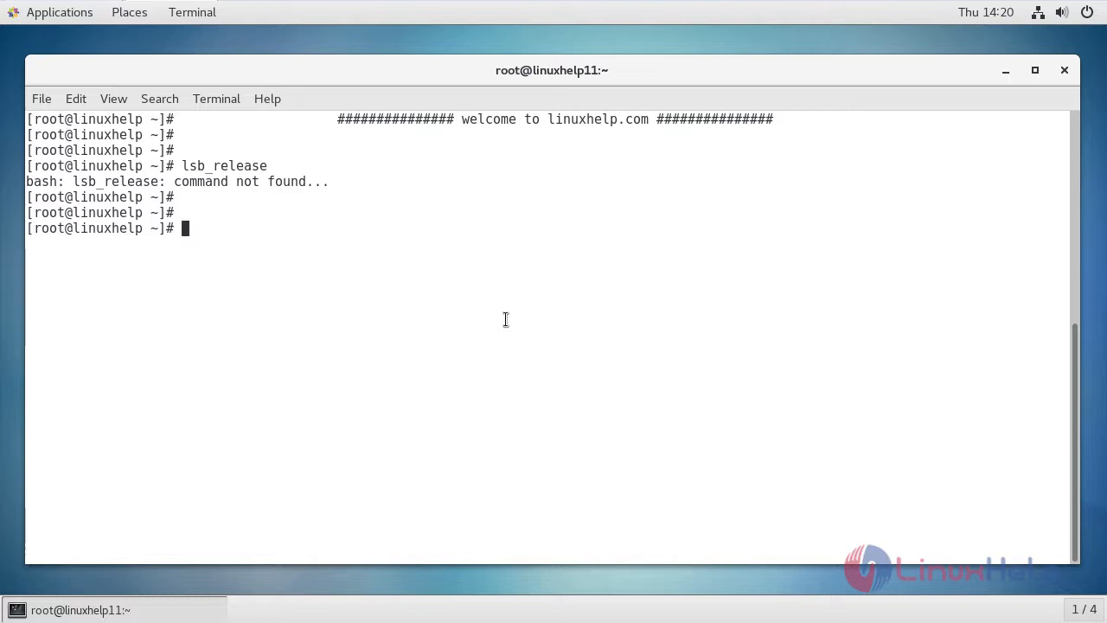
mouse_move(416, 323)
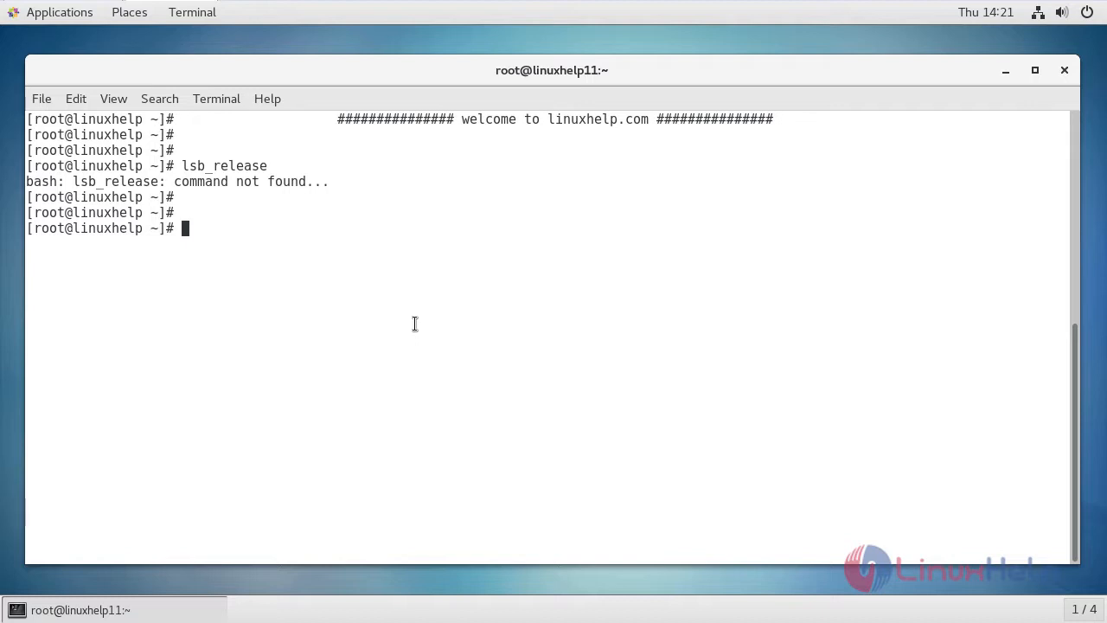
Run yum provides */lsb_release, revealing redhat-lsb-core (i686 and x86_64) from the base repo
type("yum")
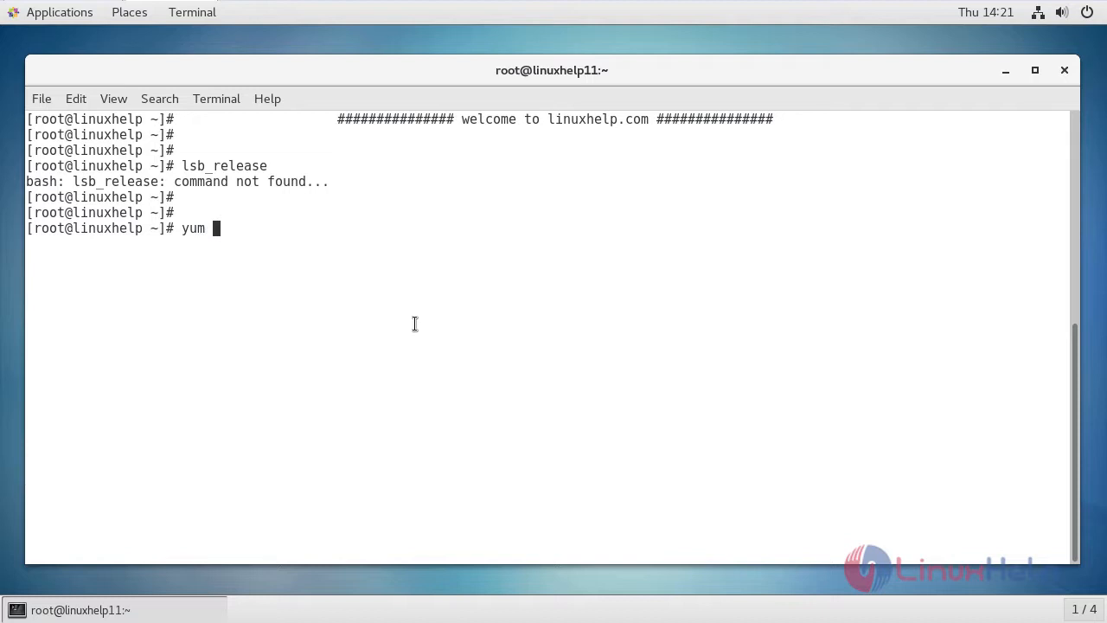
type("provi")
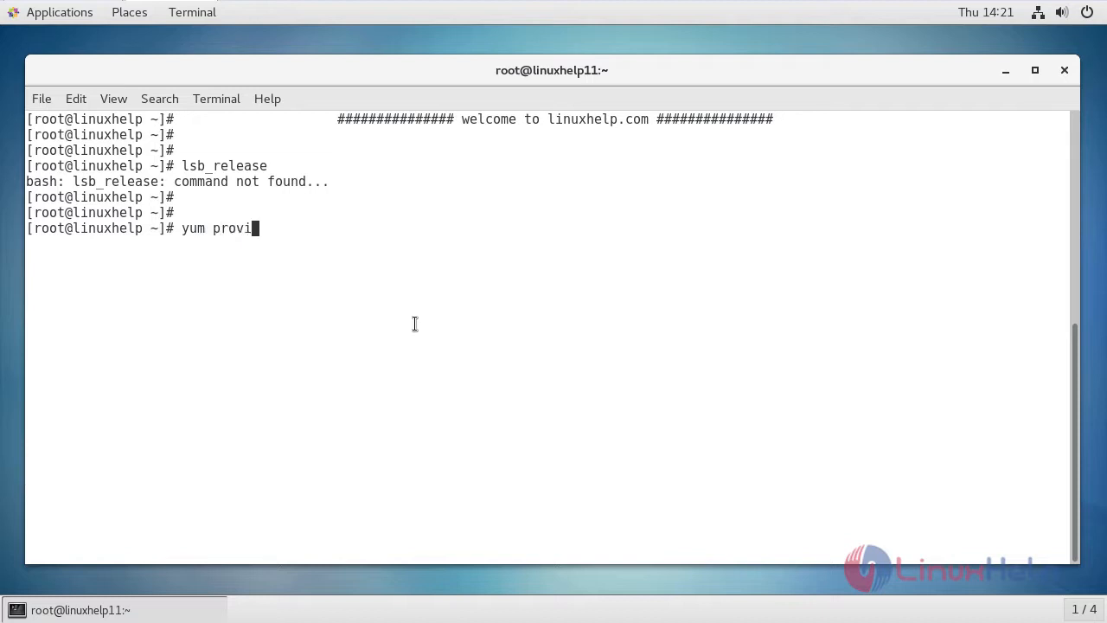
type("des")
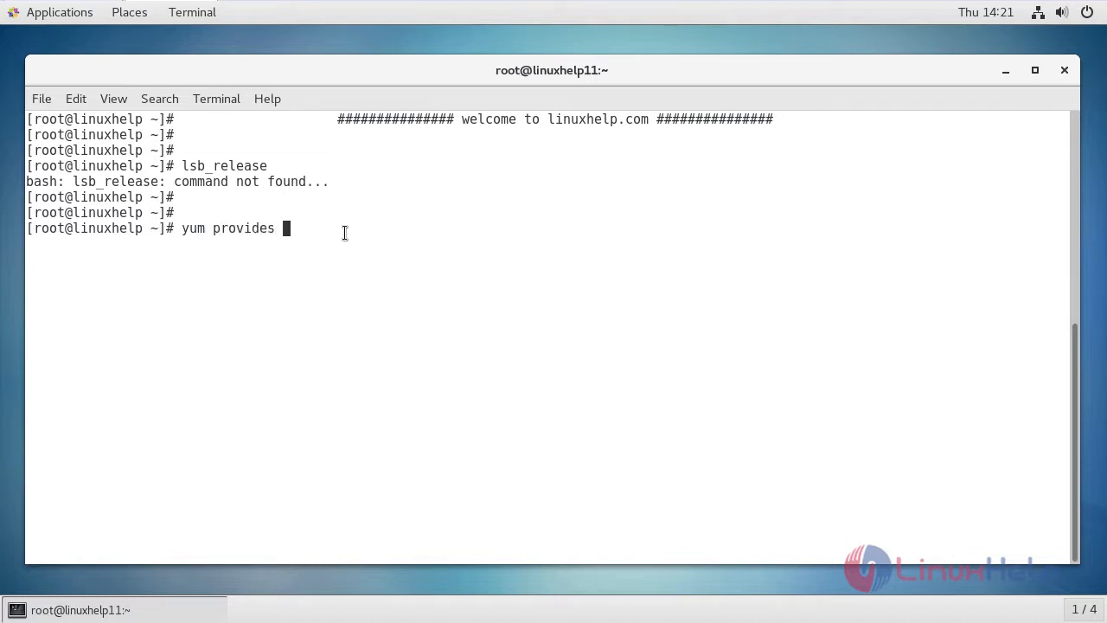
type("*/lsb_release")
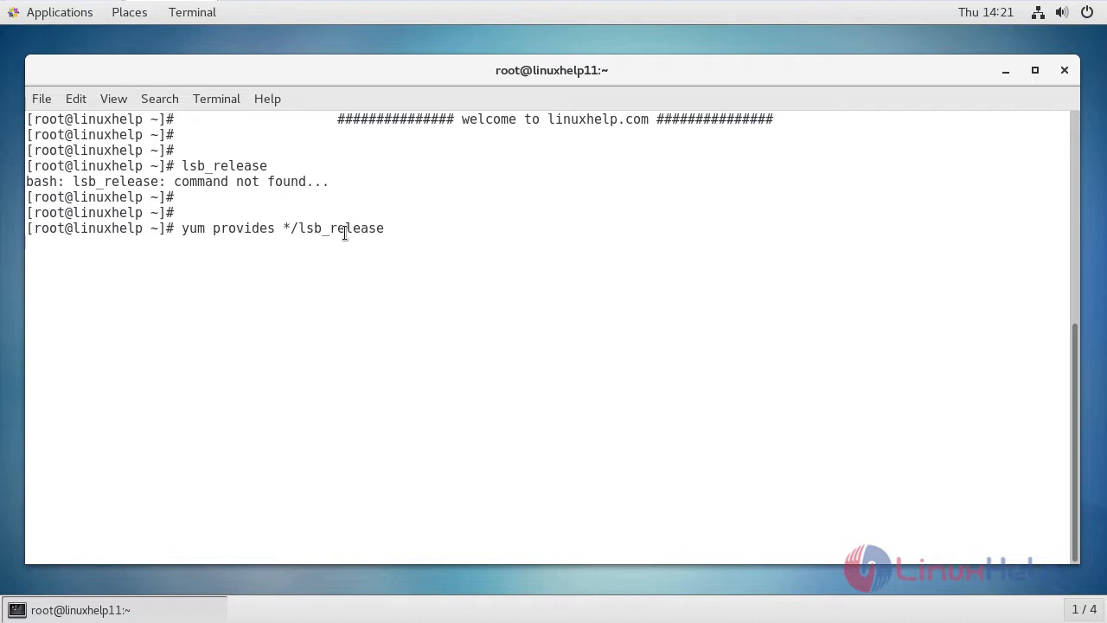
key("Return")
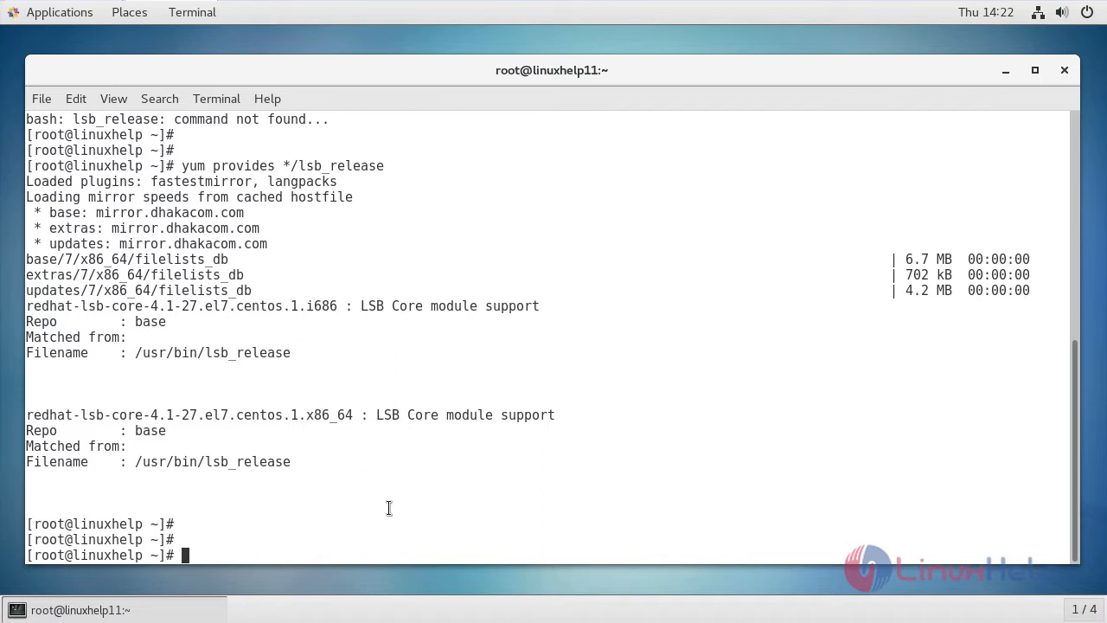
Run yum install redhat-lsb-core, pulling in m4, patch, spax and submod-security until Complete!
type("yum install redhat-lsb-core")
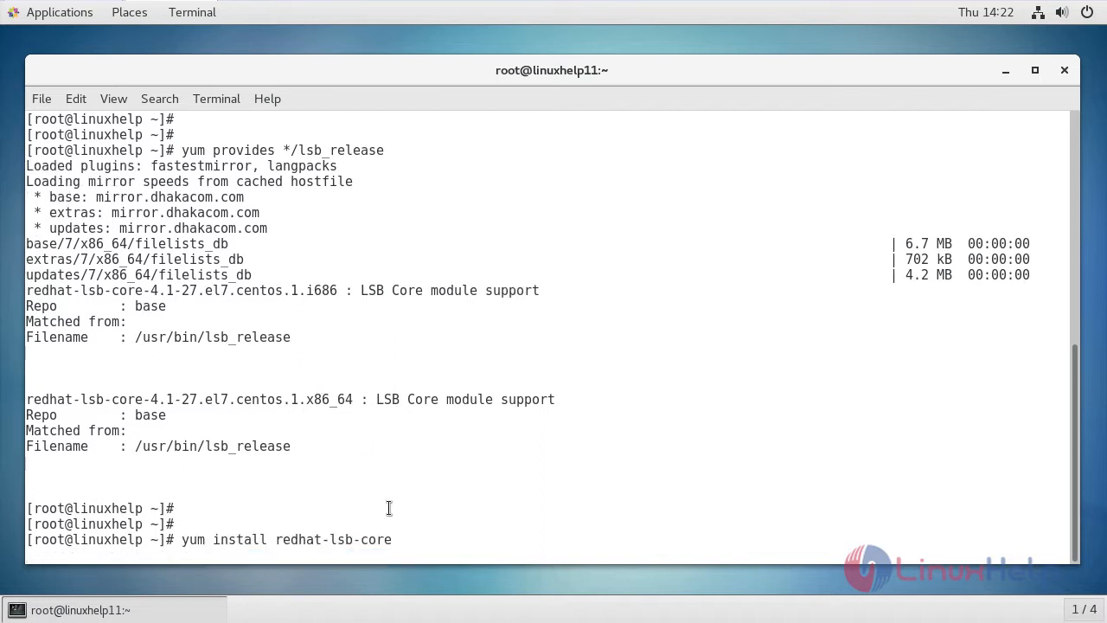
key("Return")
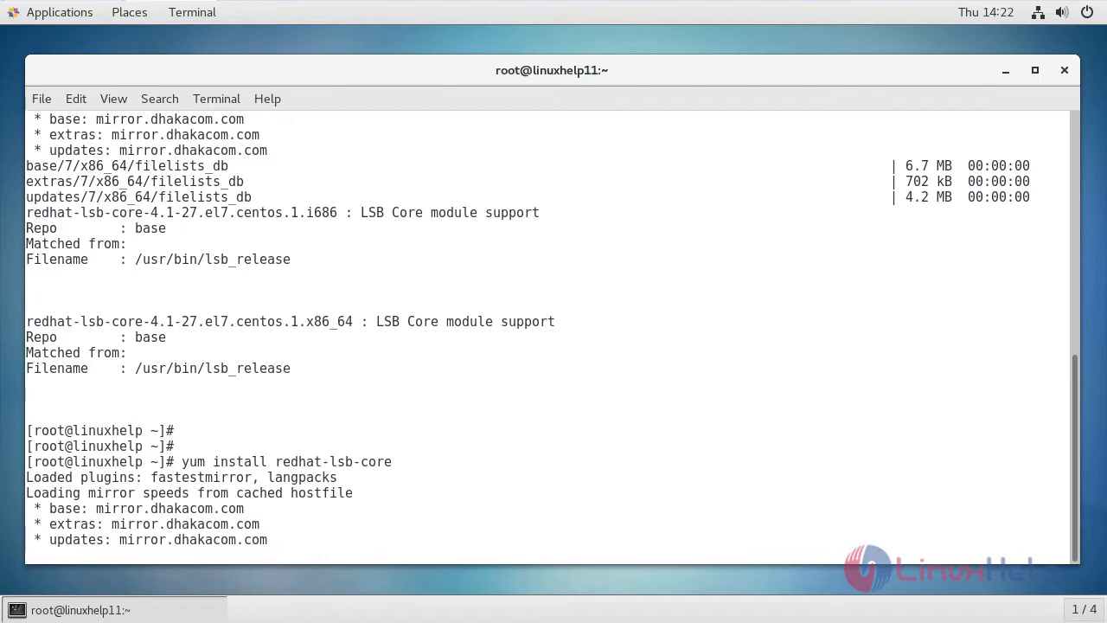
scroll("down", 3)
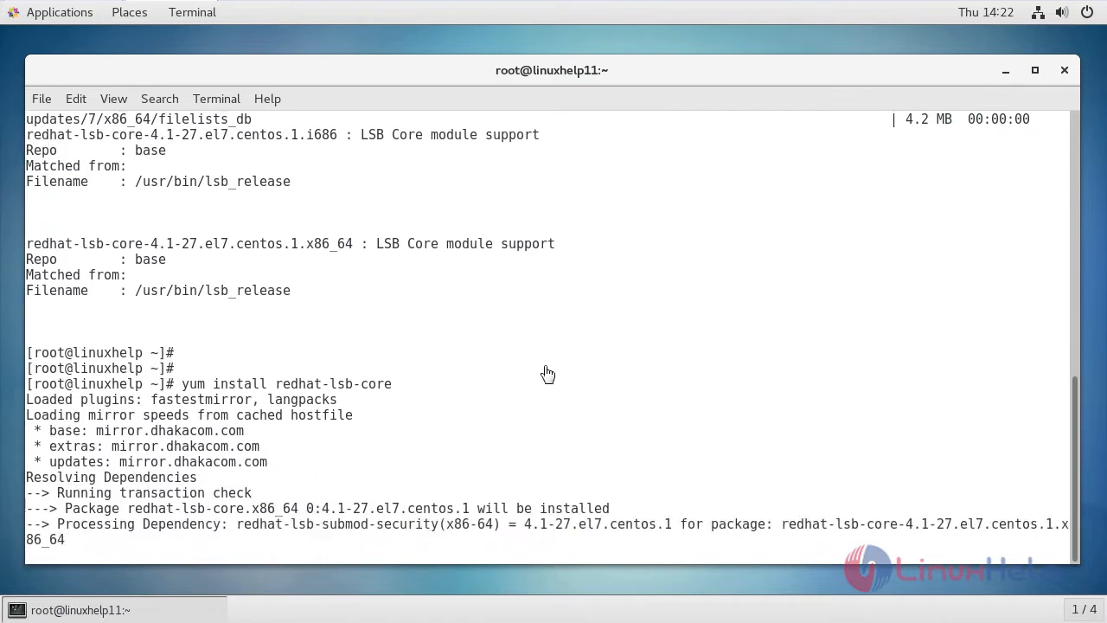
scroll("down", 3)
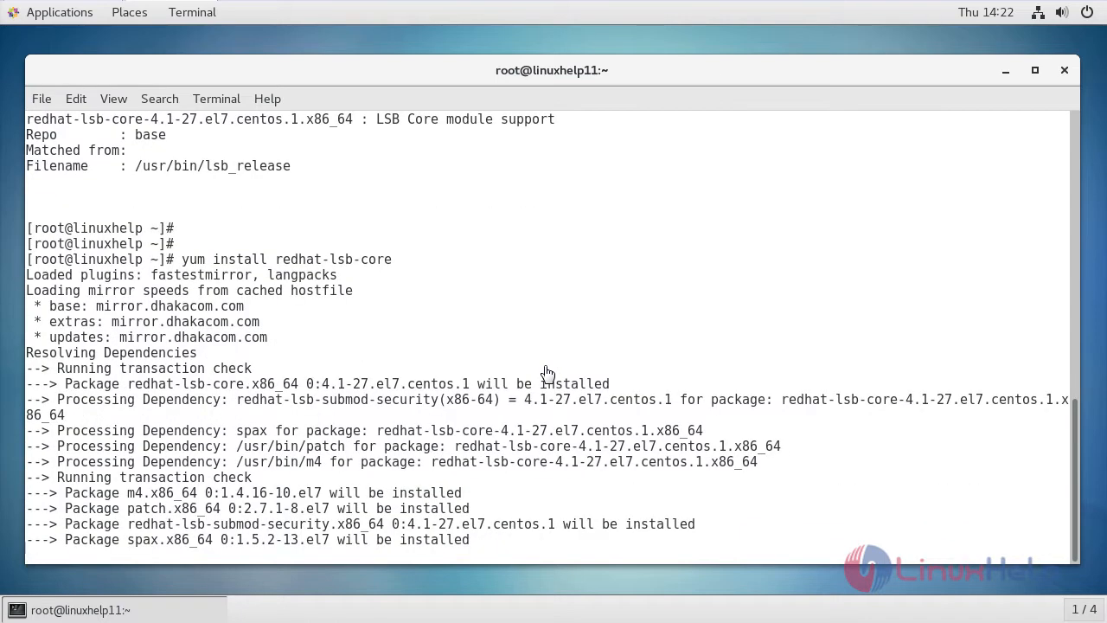
scroll("down", 3)
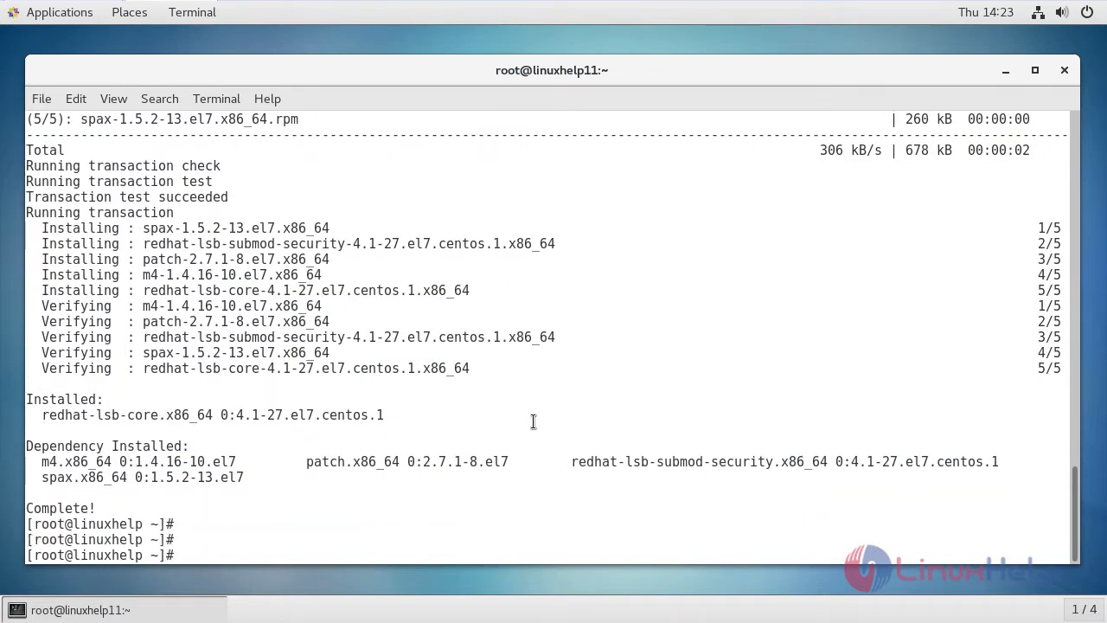
Run lsb_release -a to show CentOS Linux release 7.4.1708 (Core), codename Core
type("ls")
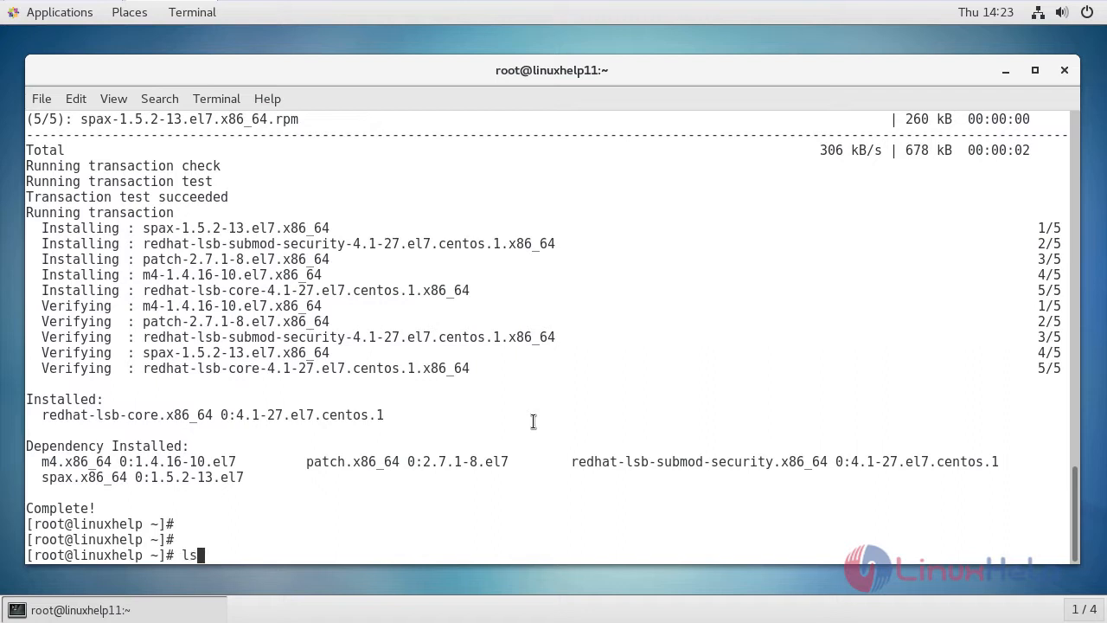
type("sb_r")
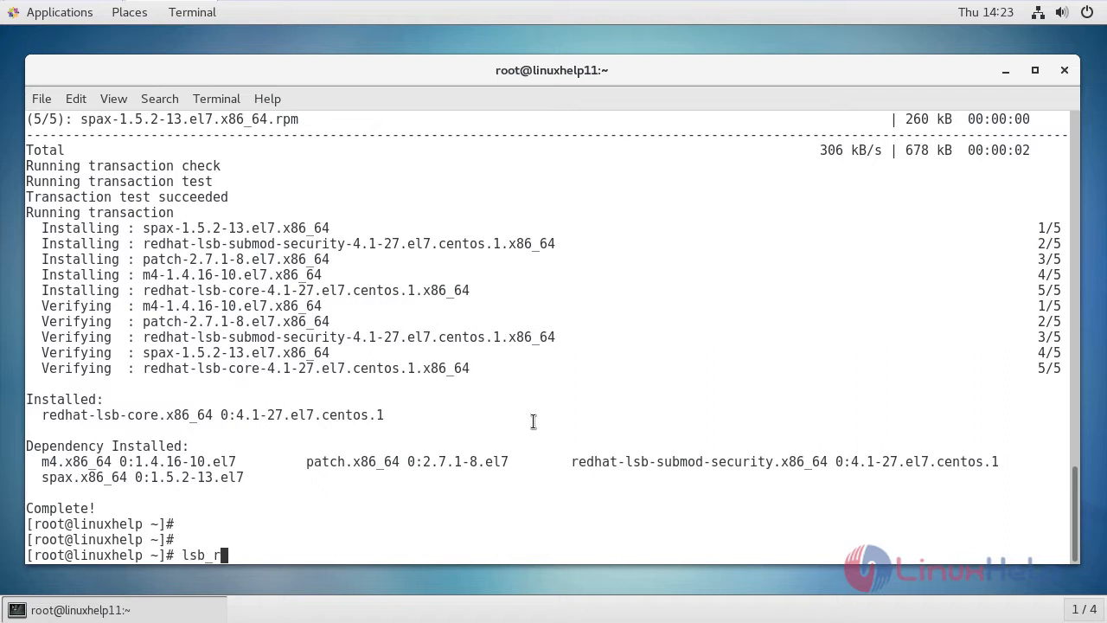
type("elease -a")
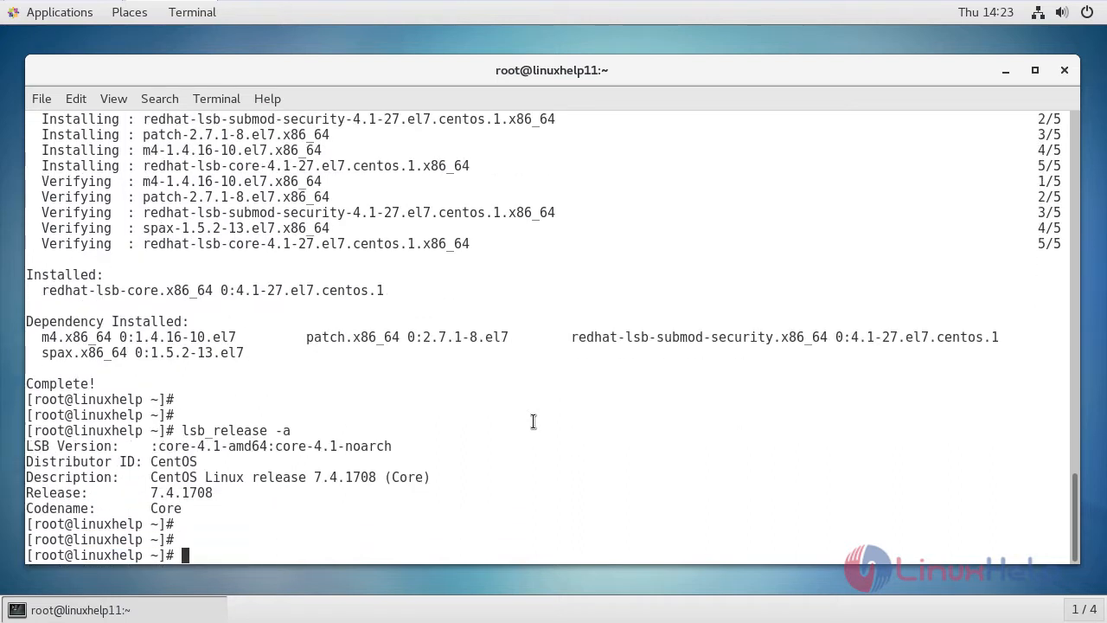
mouse_move(128, 460)
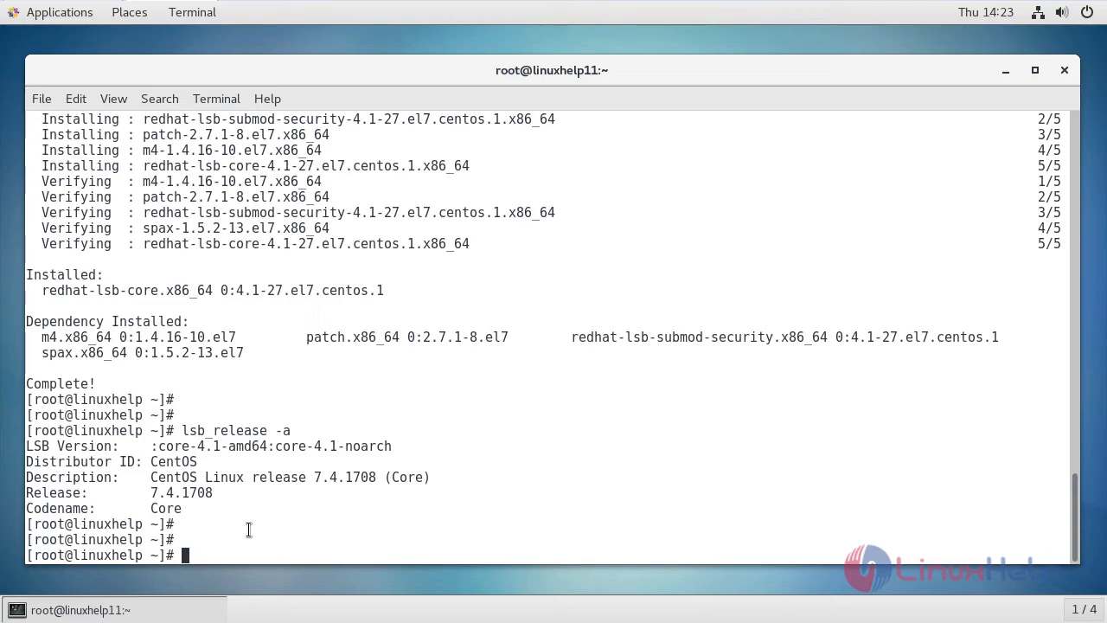
mouse_move(324, 498)
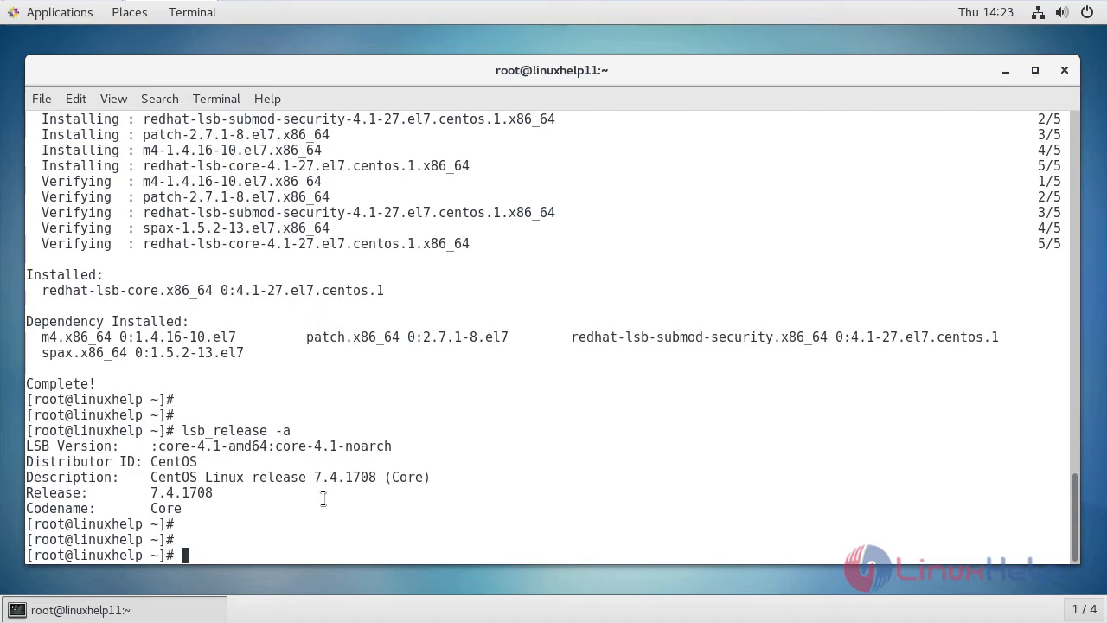